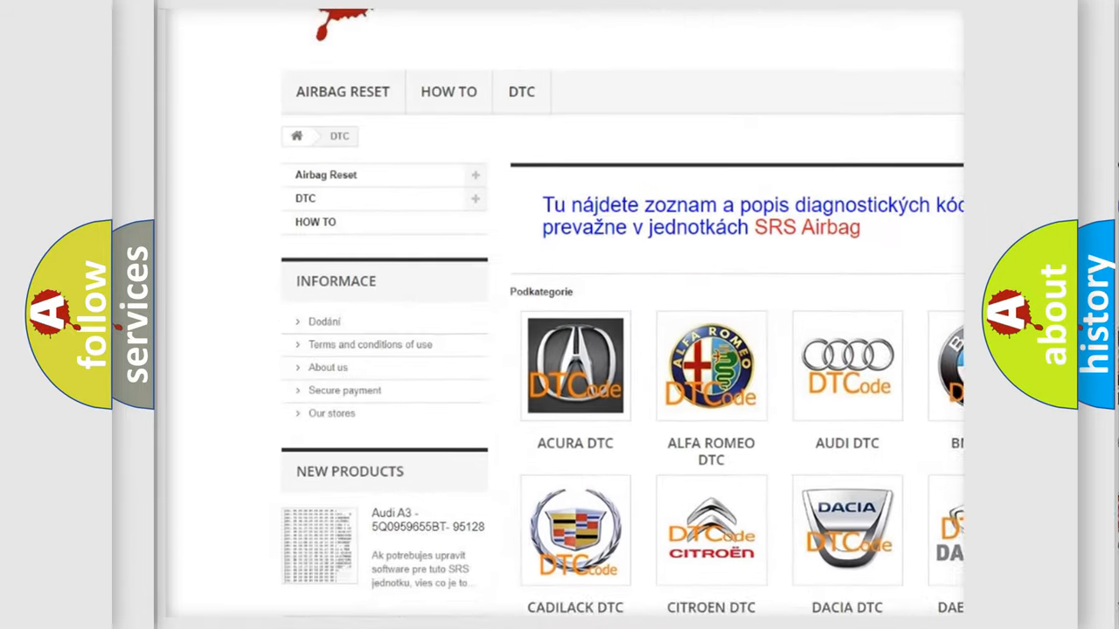
scroll("down", 3)
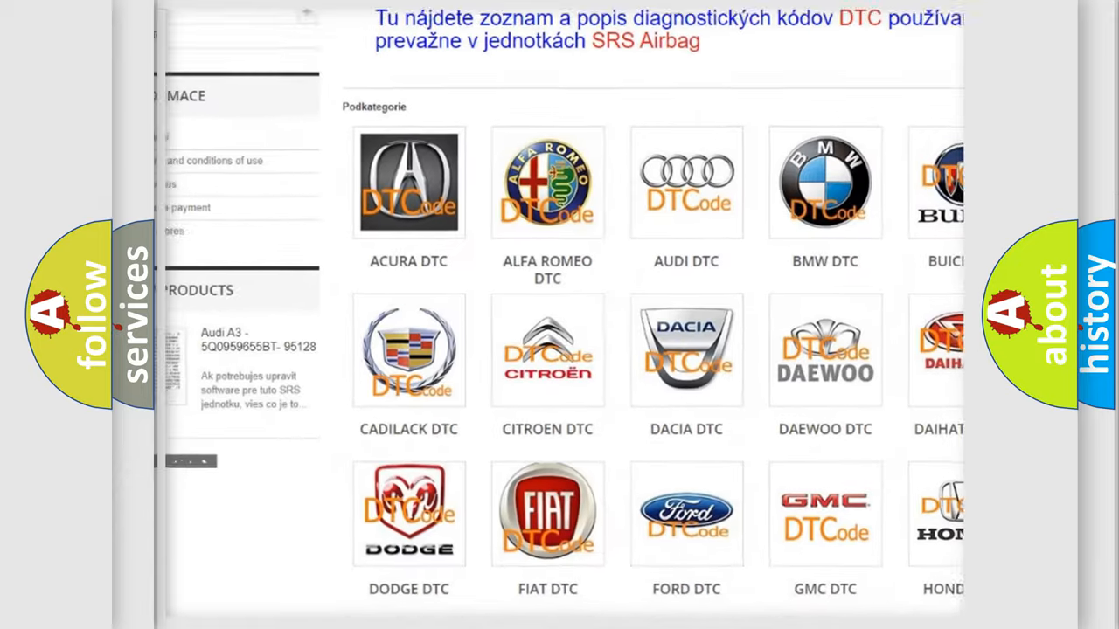